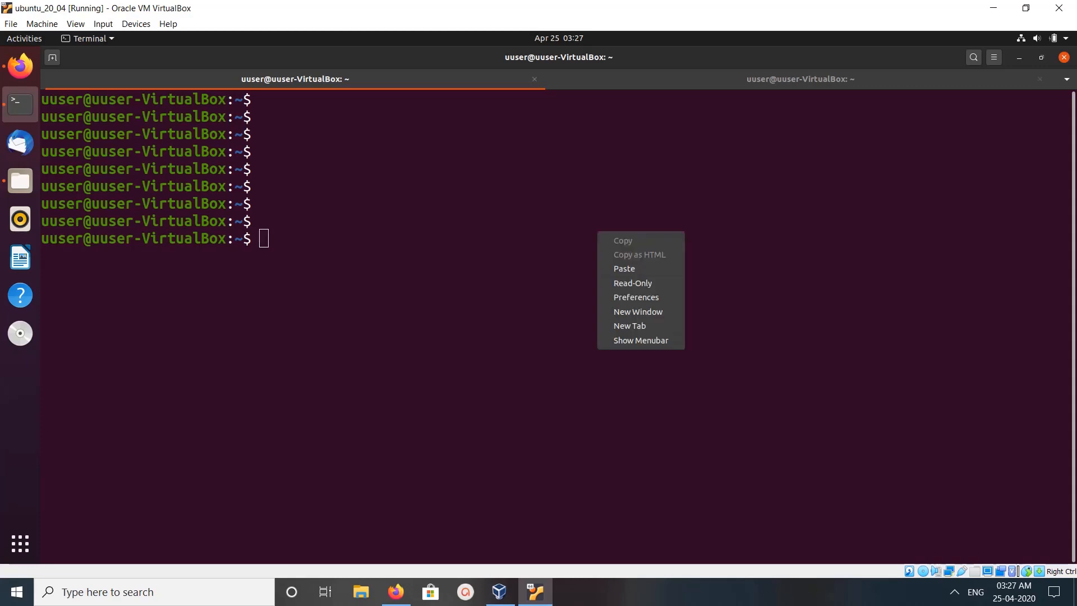
mouse_move(624, 268)
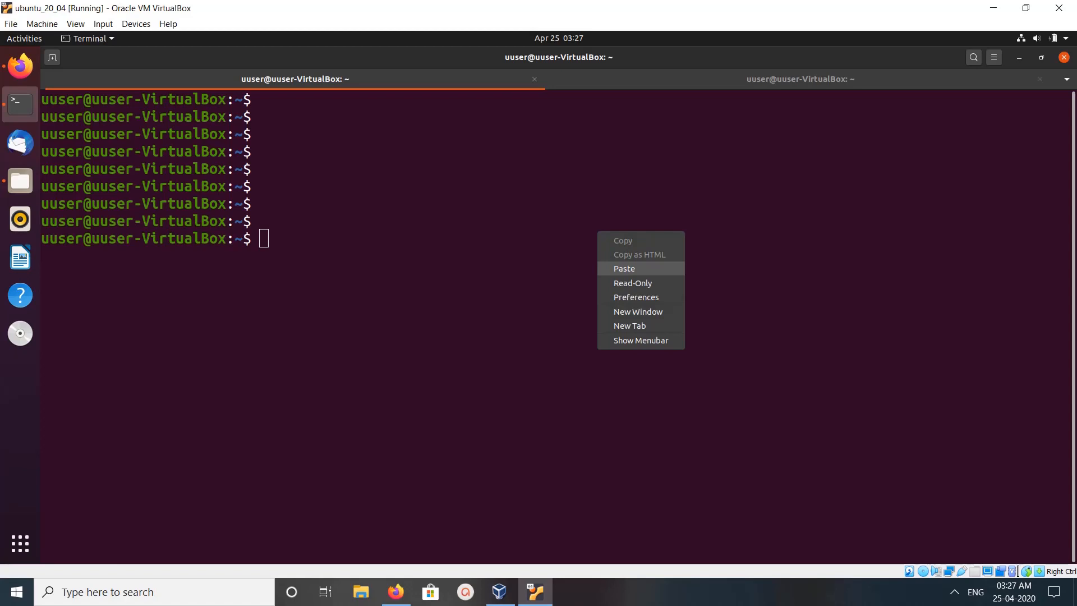
Paste the apt-get OpenJDK 8 install command and comment it out with a leading '#'
left_click(622, 268)
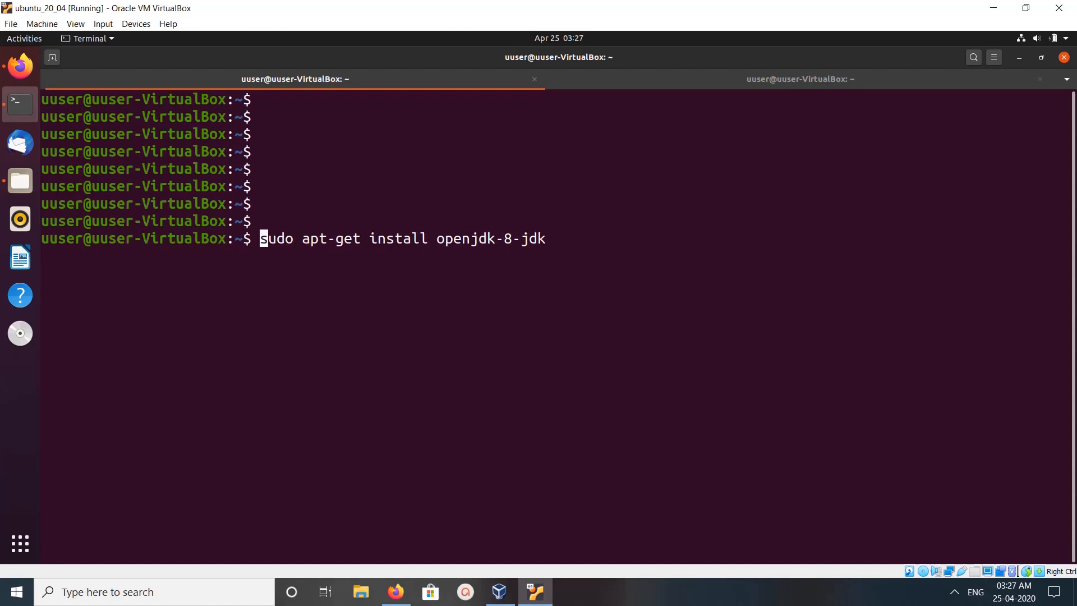
type("#")
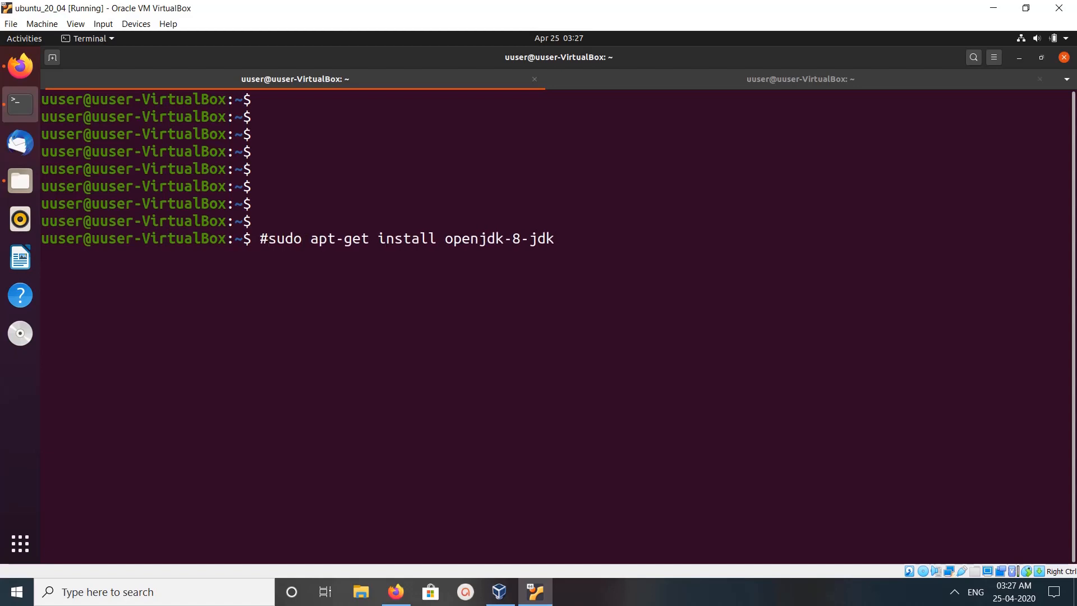
Run 'sudo apt update' to refresh package lists, then recall the commented install command
key("Return")
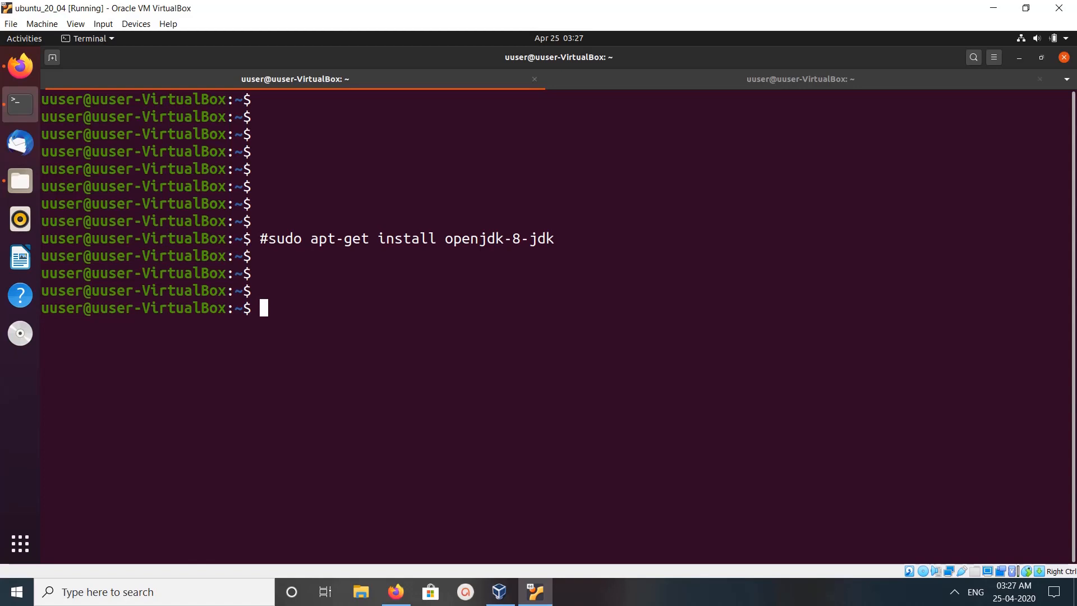
type("sudo apt update")
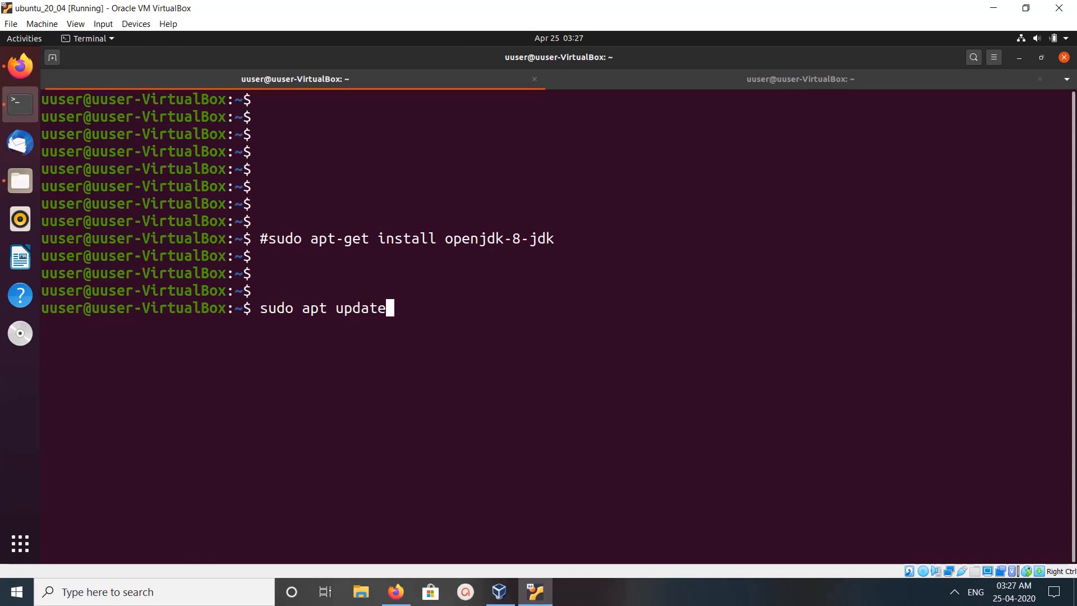
key("Return")
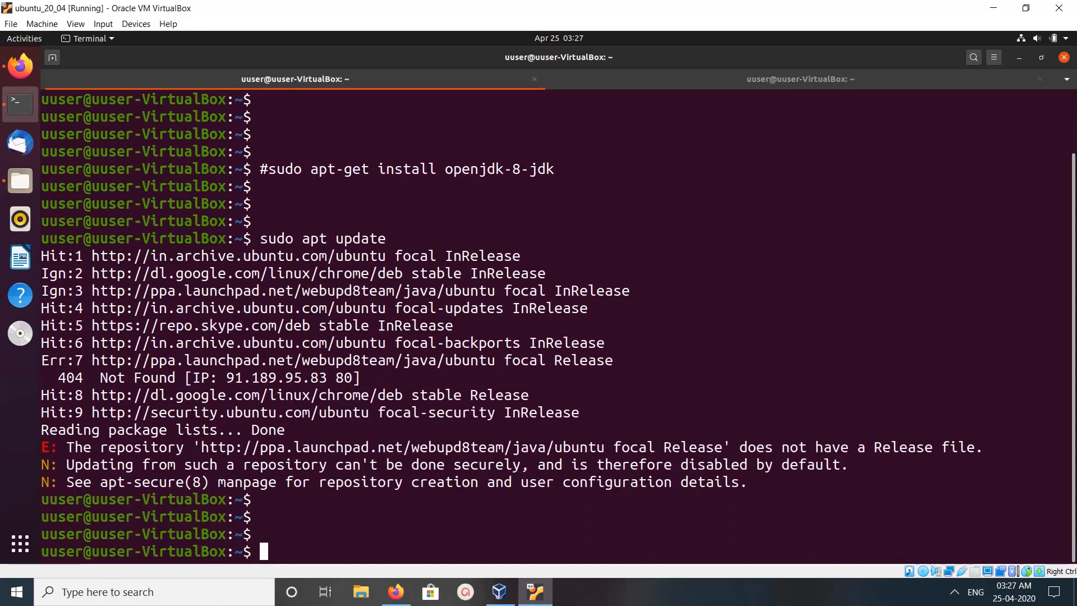
key("Up")
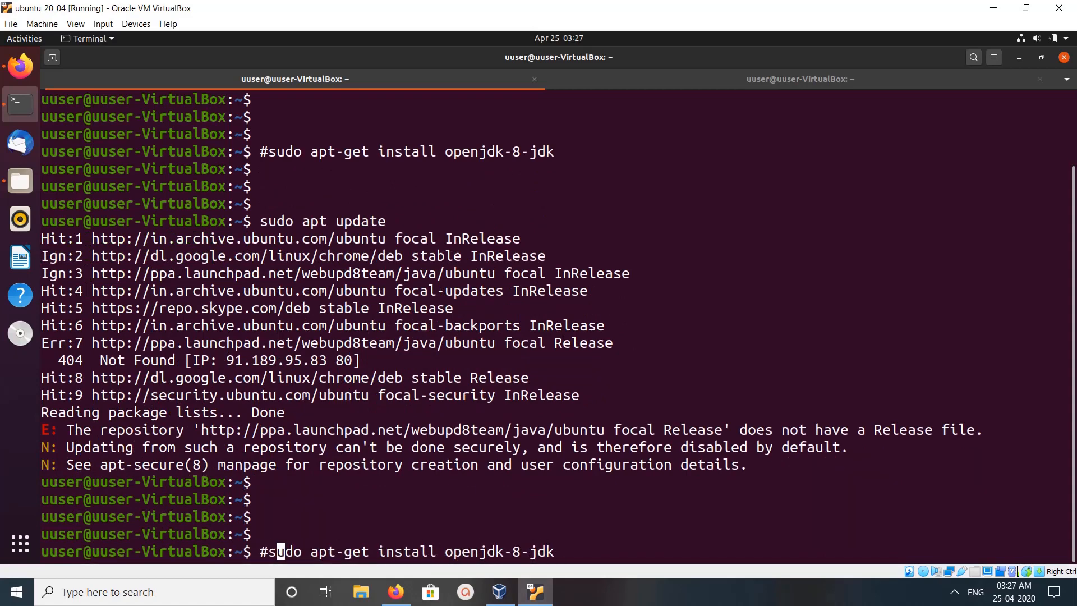
Run the uncommented apt-get install for OpenJDK 8 and answer 'y' to install the listed packages
key("Return")
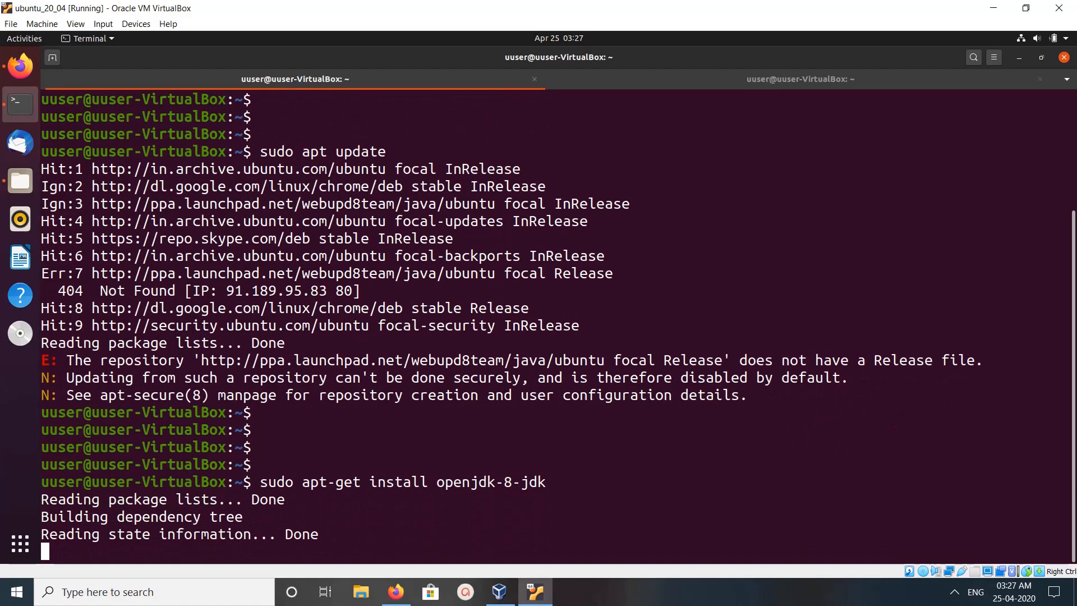
type("you want to continue? [Y/n] y")
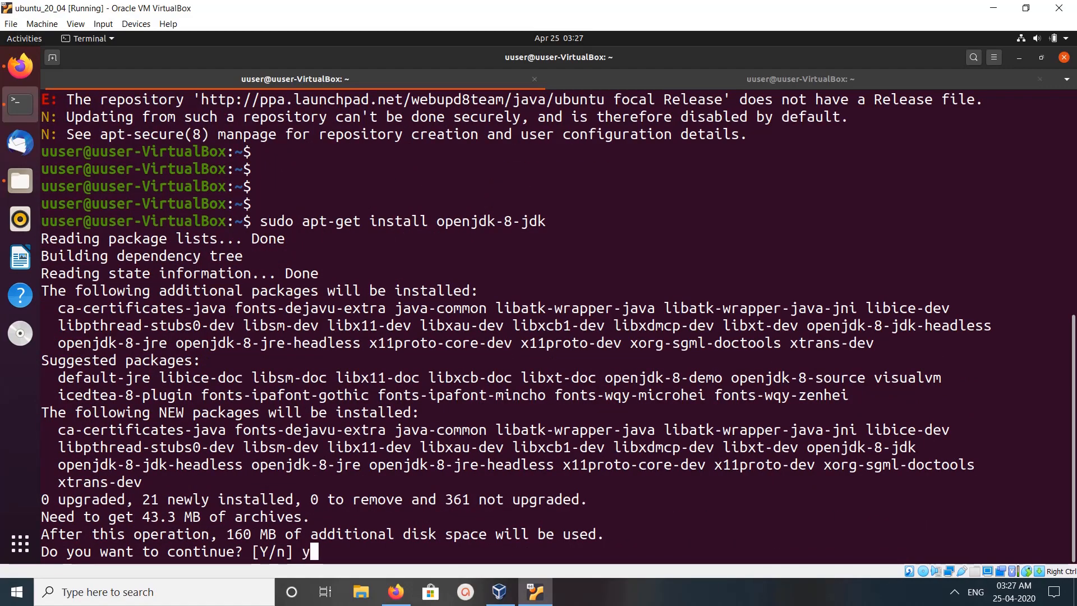
key("Return")
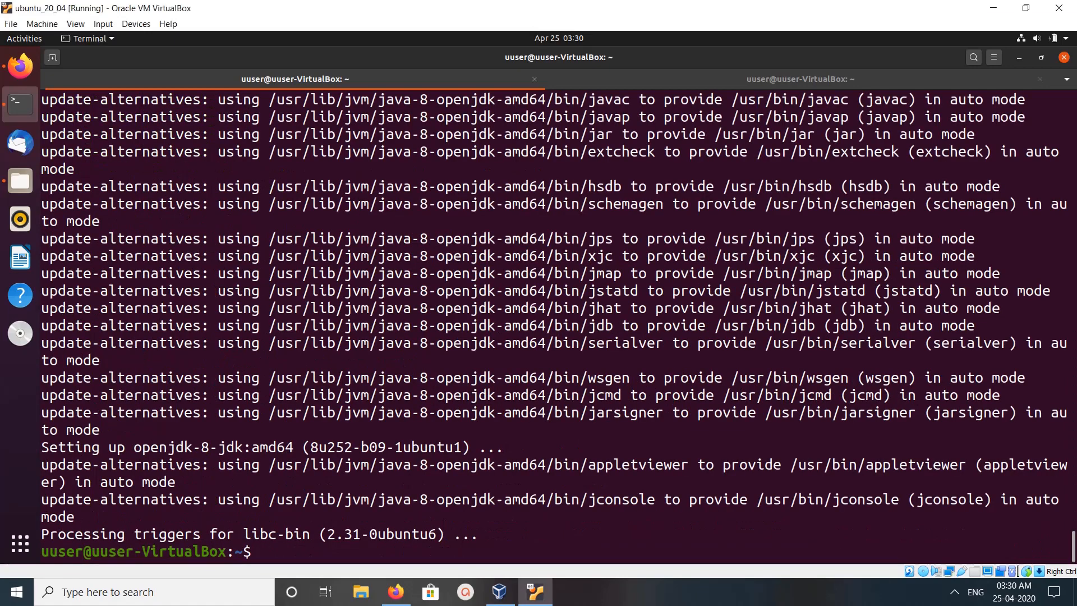
Run 'java -version', correcting the '-verison' typo, to confirm openjdk 1.8.0_252 is installed
key("Return")
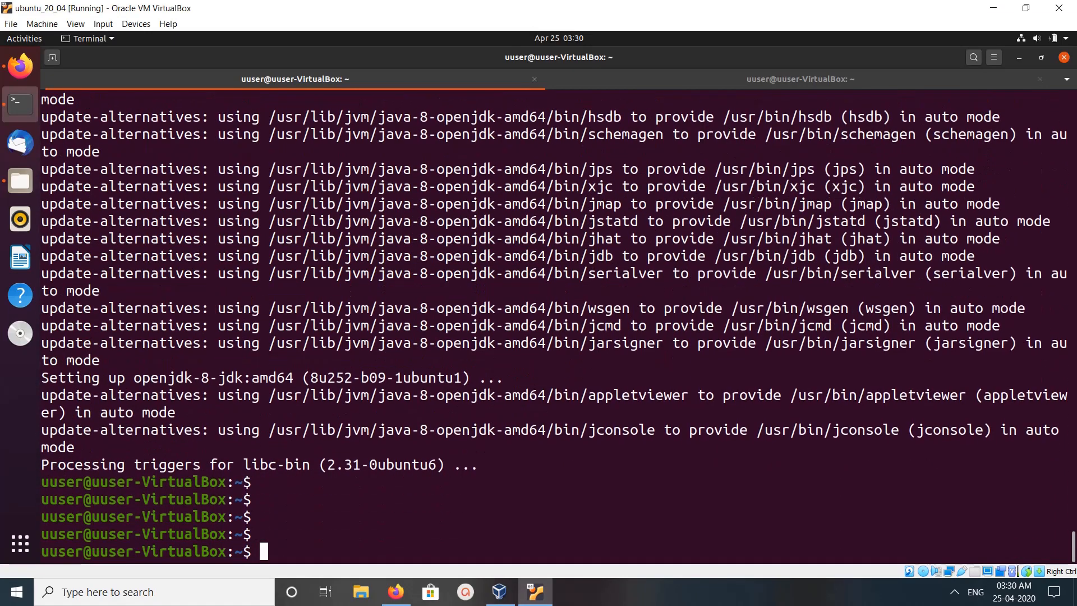
type("java")
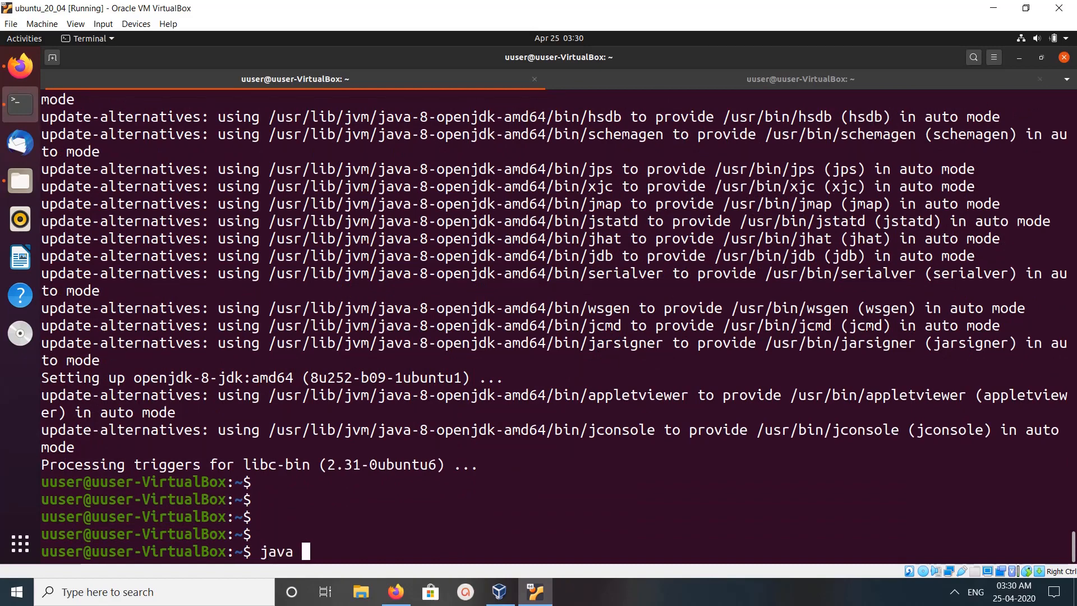
type("-verison")
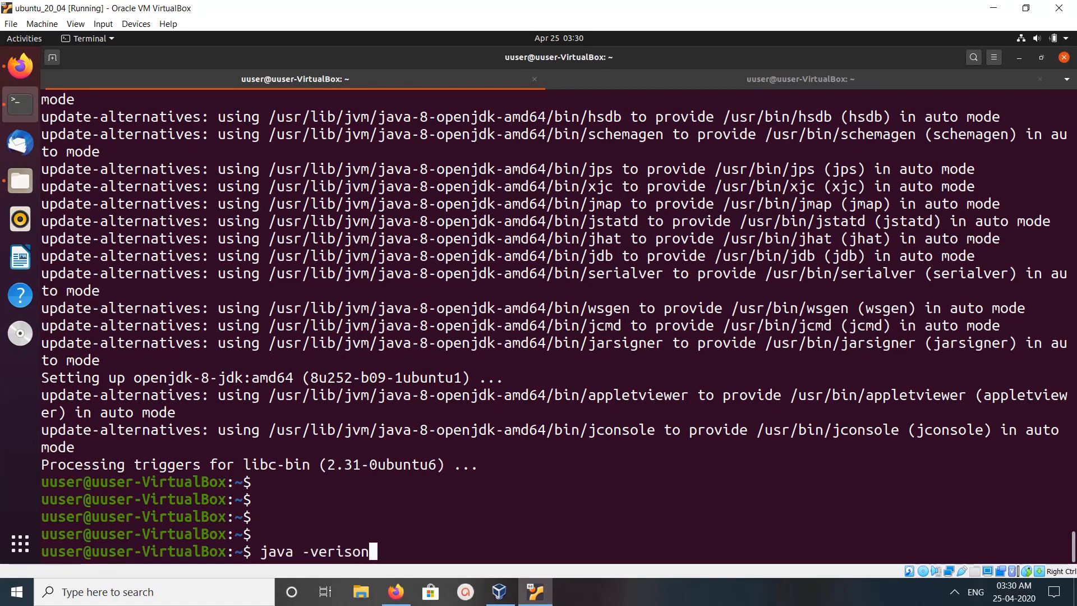
key("BackSpace")
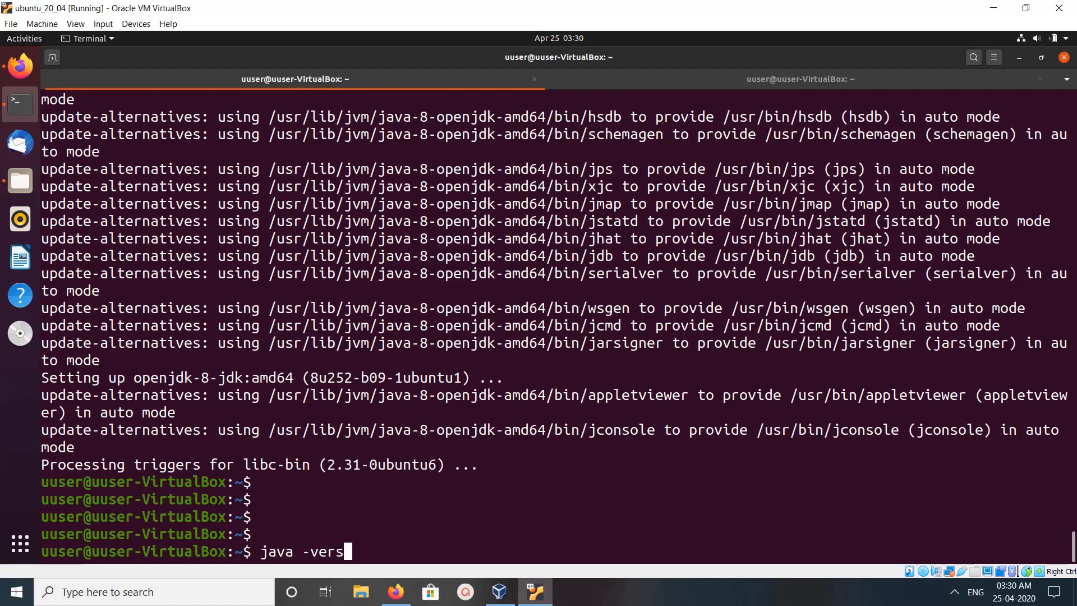
key("Return")
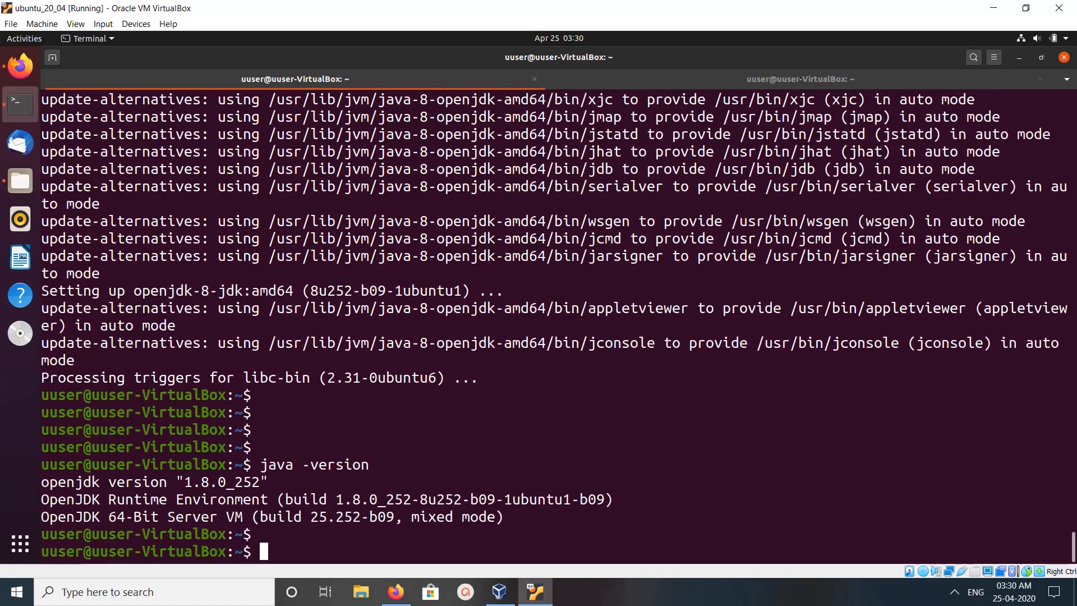